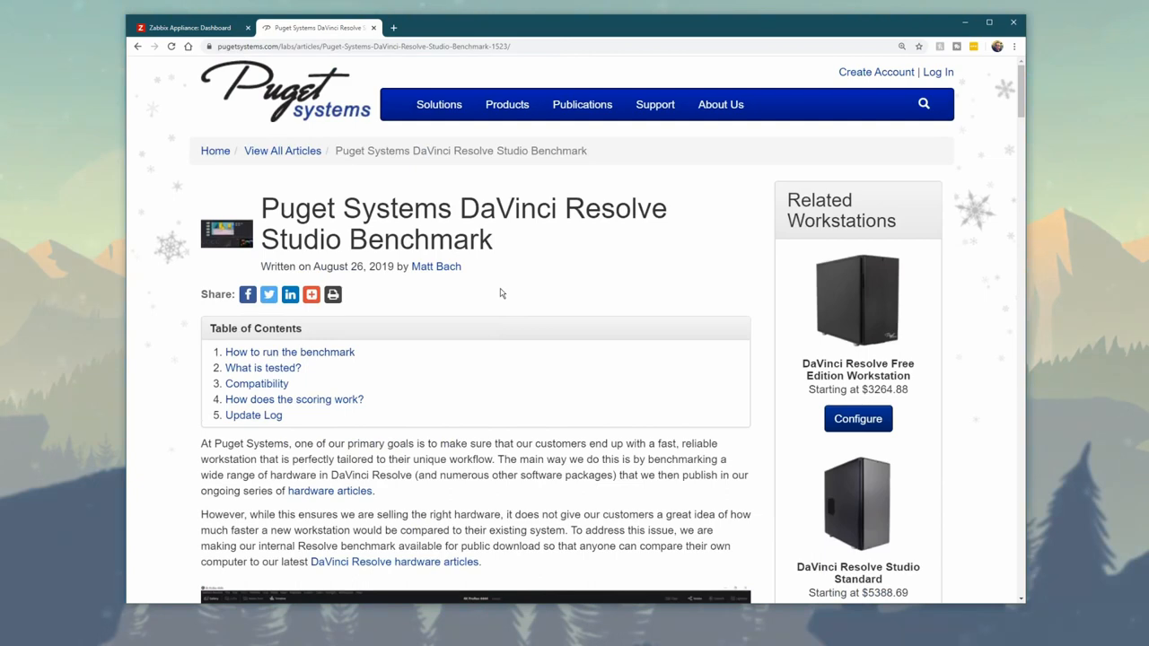
# Step: Check the 8K and 4K benchmark folders, then open the 4k Studio Benchmarks DRBenchResults CSV
pyautogui.scroll(-3)
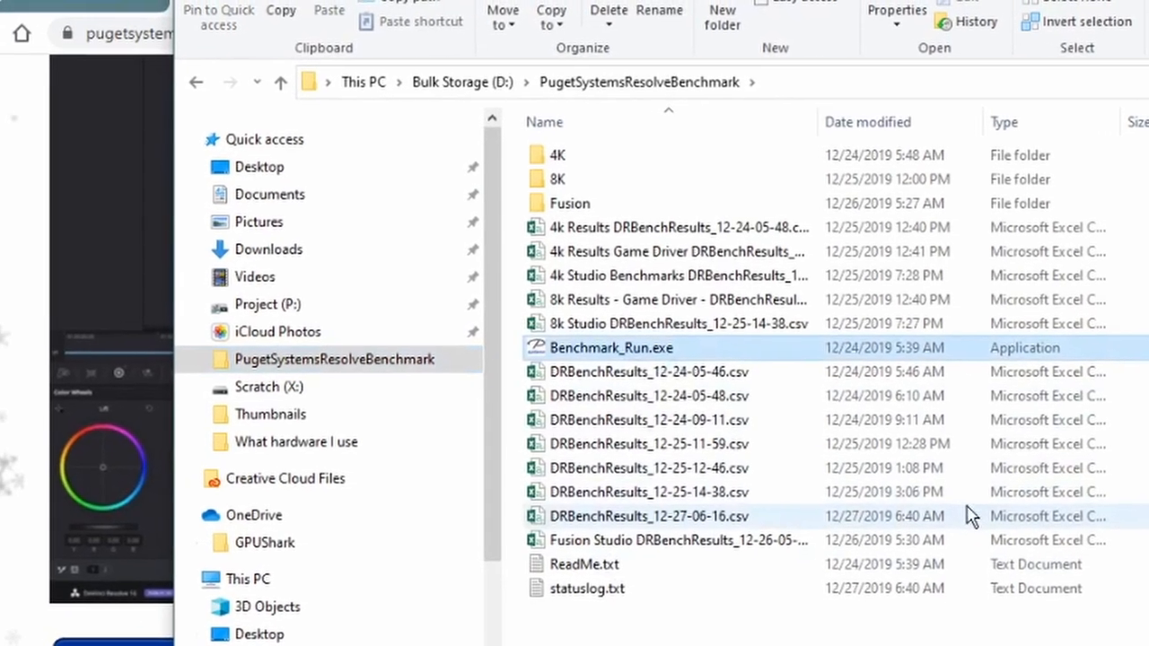
pyautogui.doubleClick(610, 348)
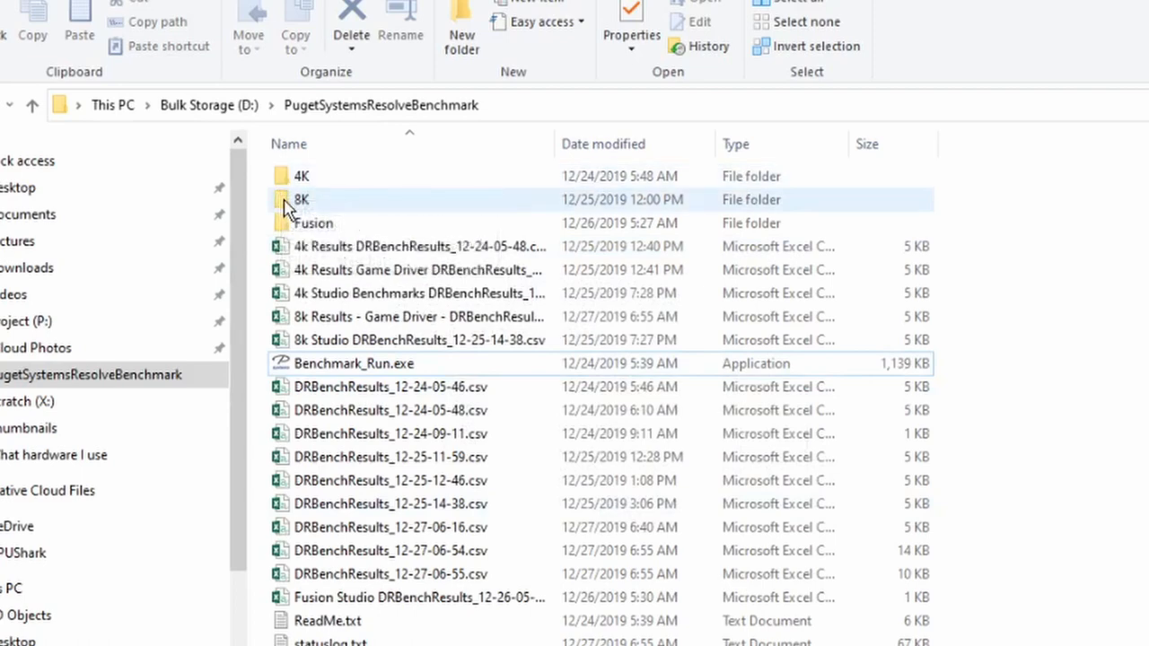
pyautogui.moveTo(300, 199)
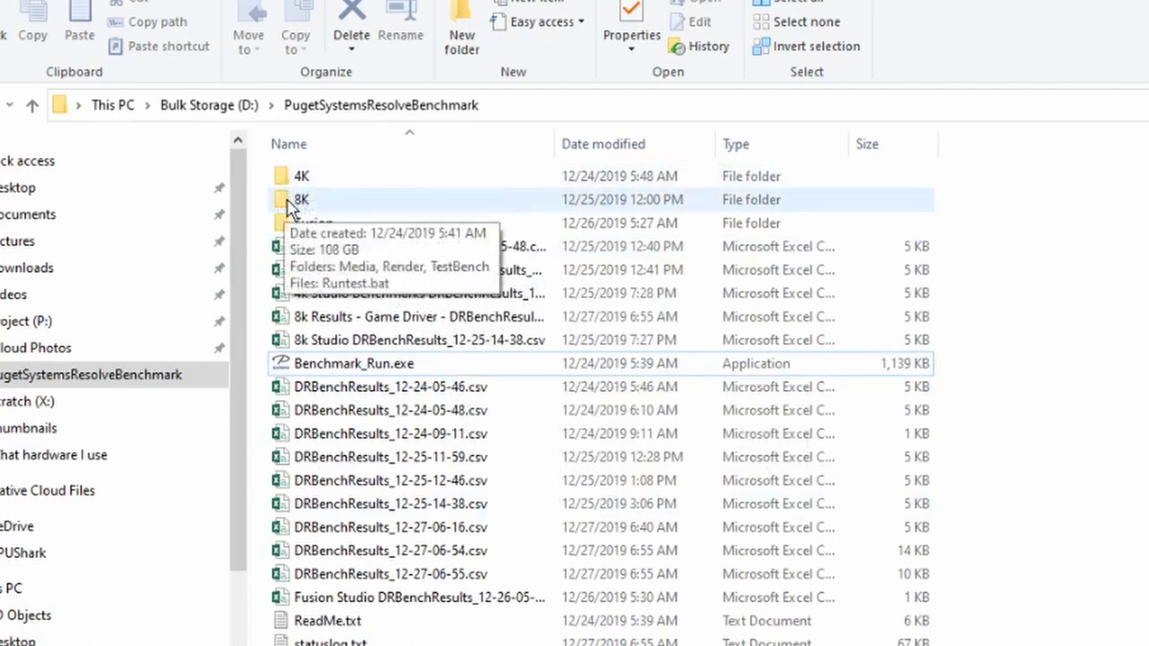
pyautogui.doubleClick(300, 200)
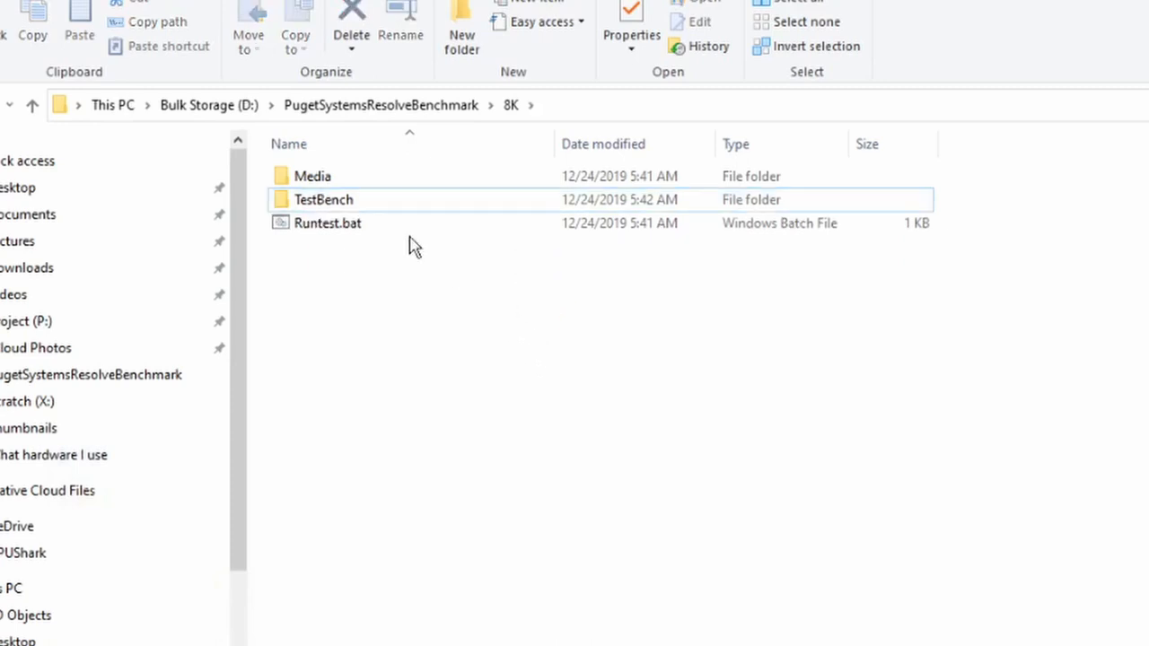
pyautogui.click(381, 105)
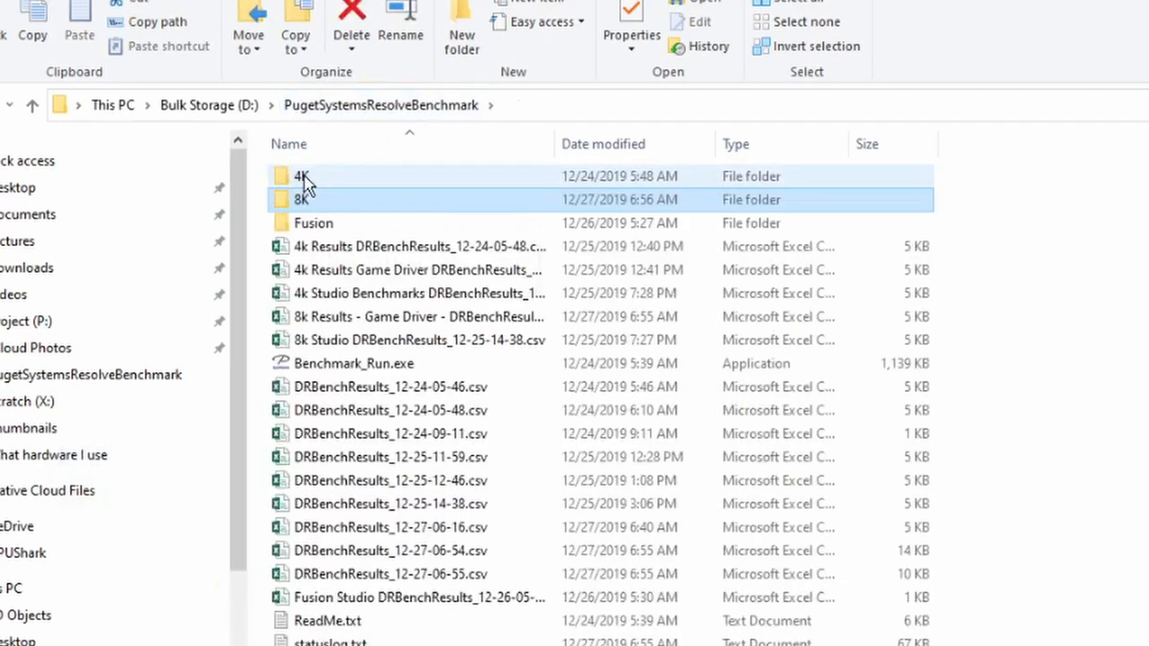
pyautogui.doubleClick(301, 176)
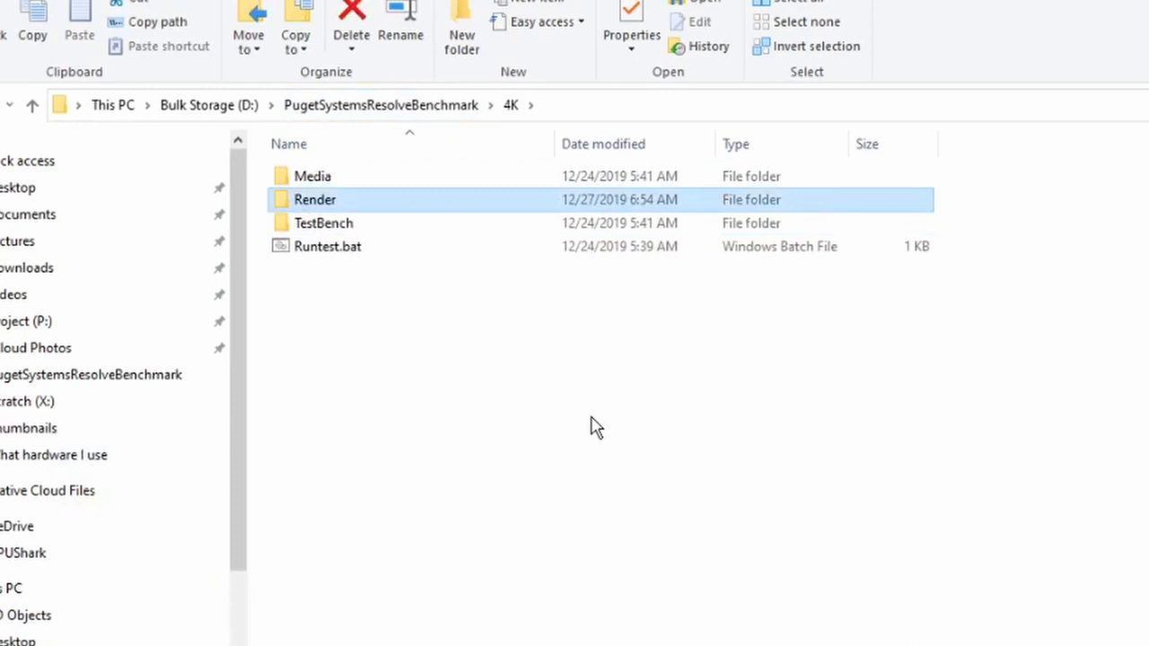
pyautogui.click(351, 27)
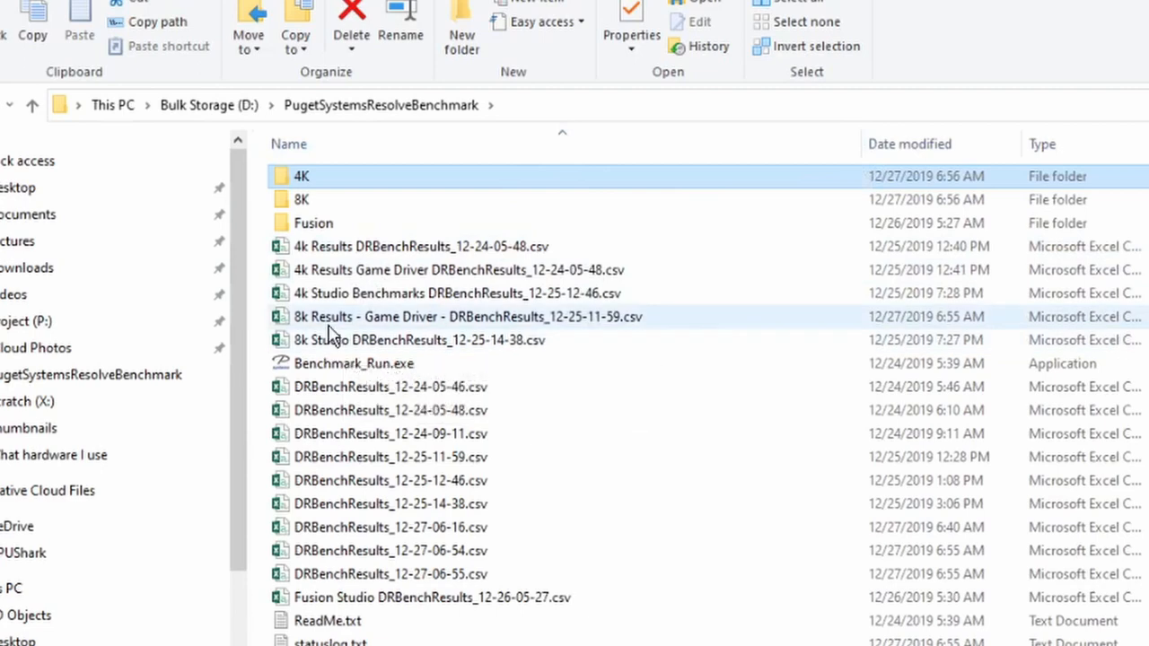
pyautogui.moveTo(341, 270)
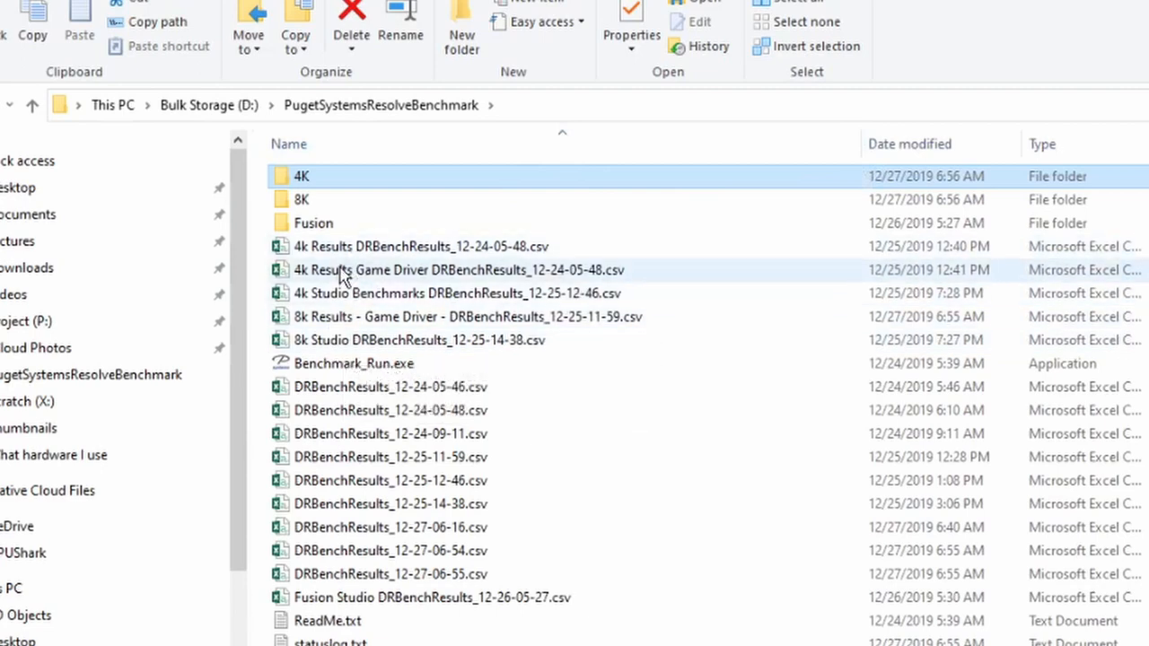
pyautogui.moveTo(364, 340)
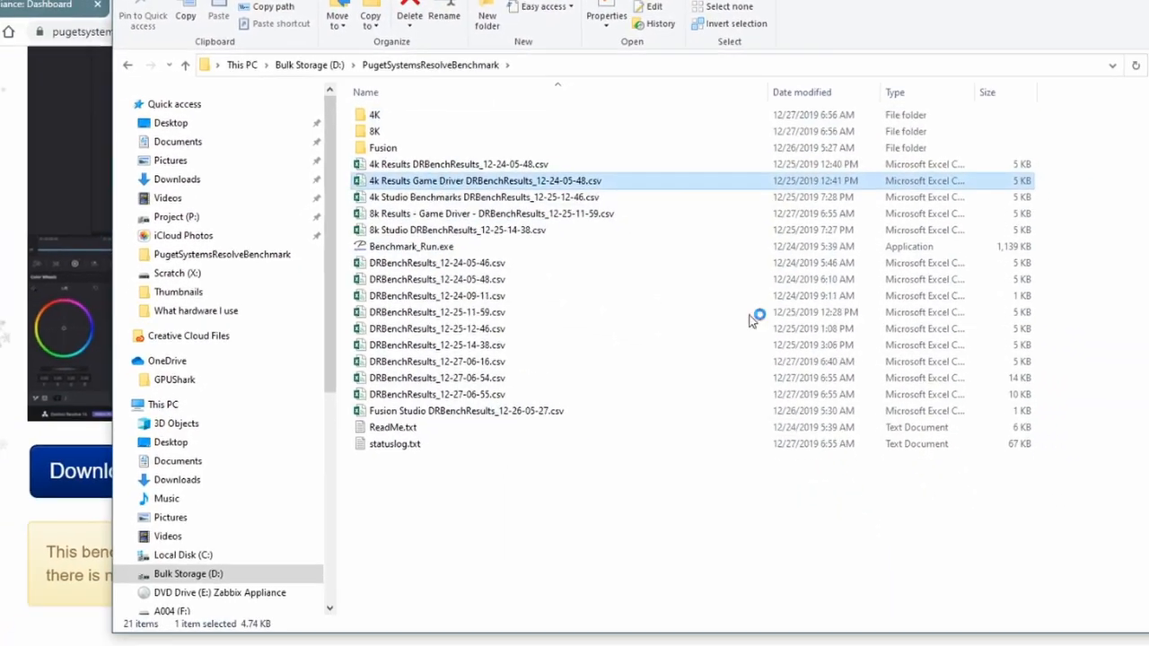
pyautogui.doubleClick(485, 180)
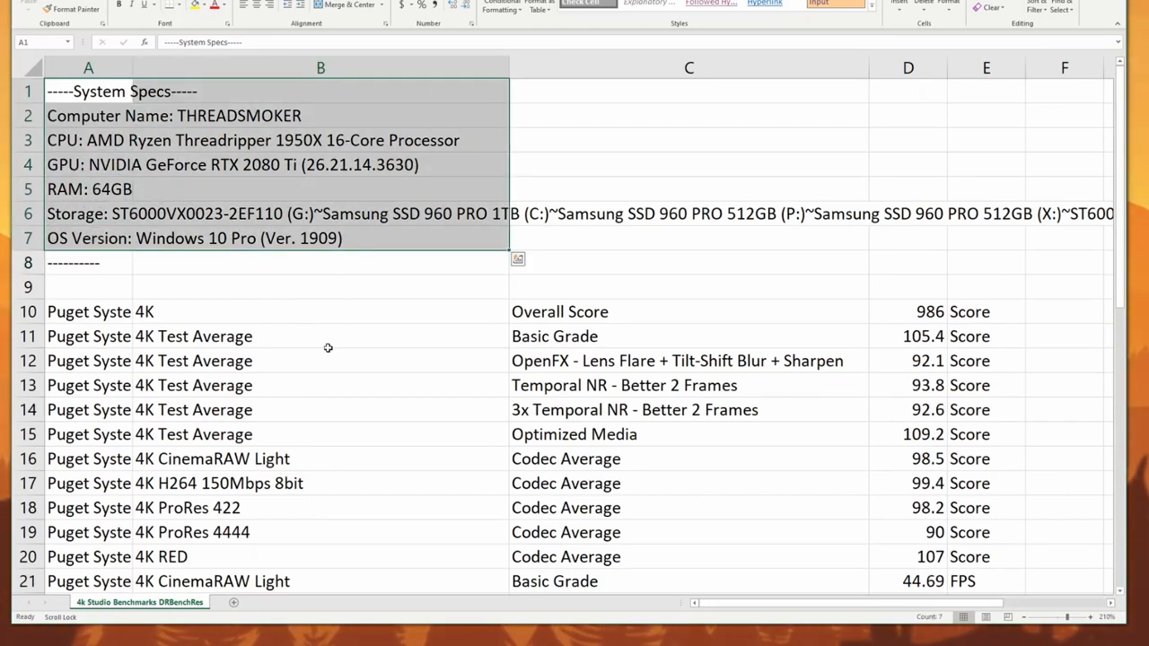
pyautogui.scroll(-3)
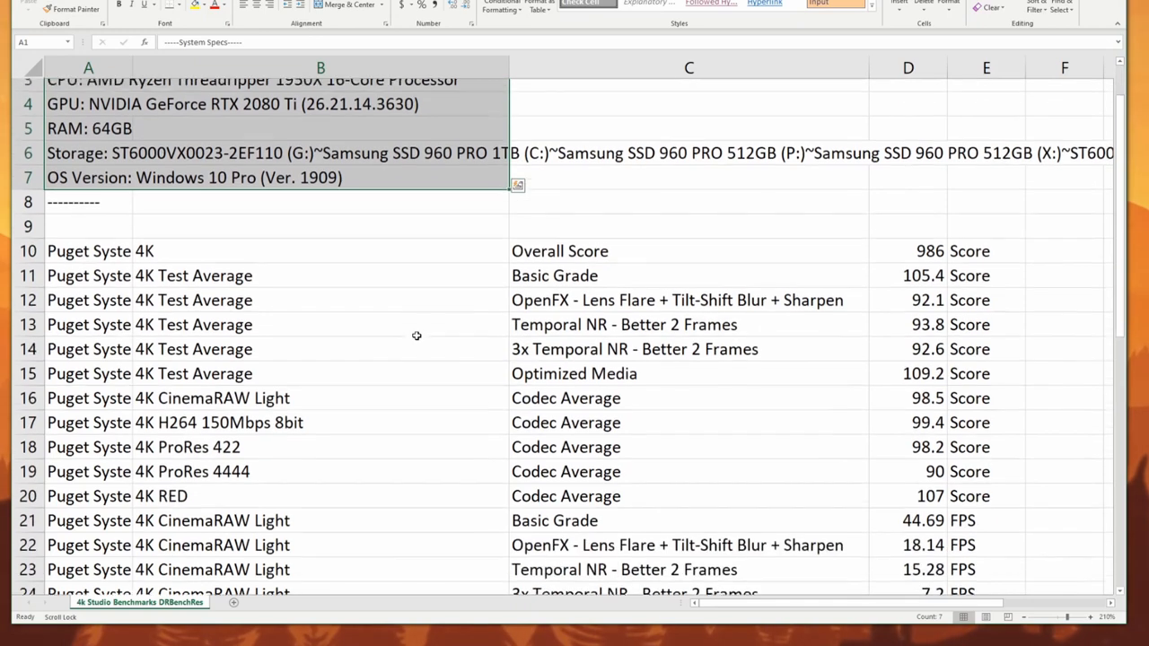
pyautogui.scroll(-3)
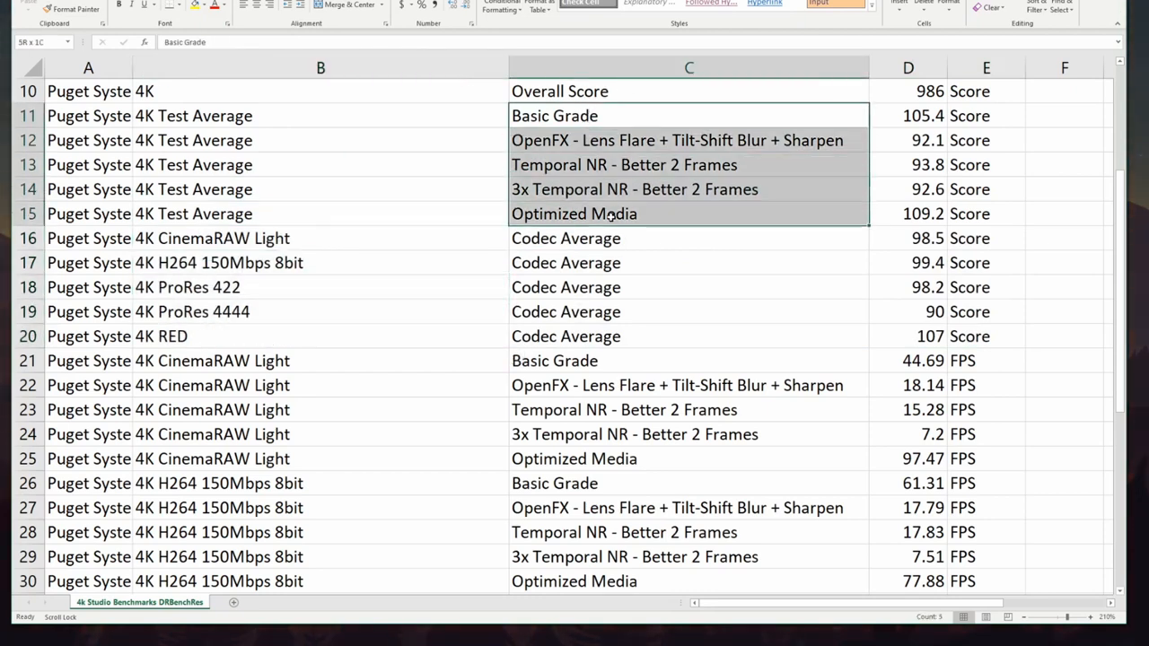
pyautogui.click(554, 115)
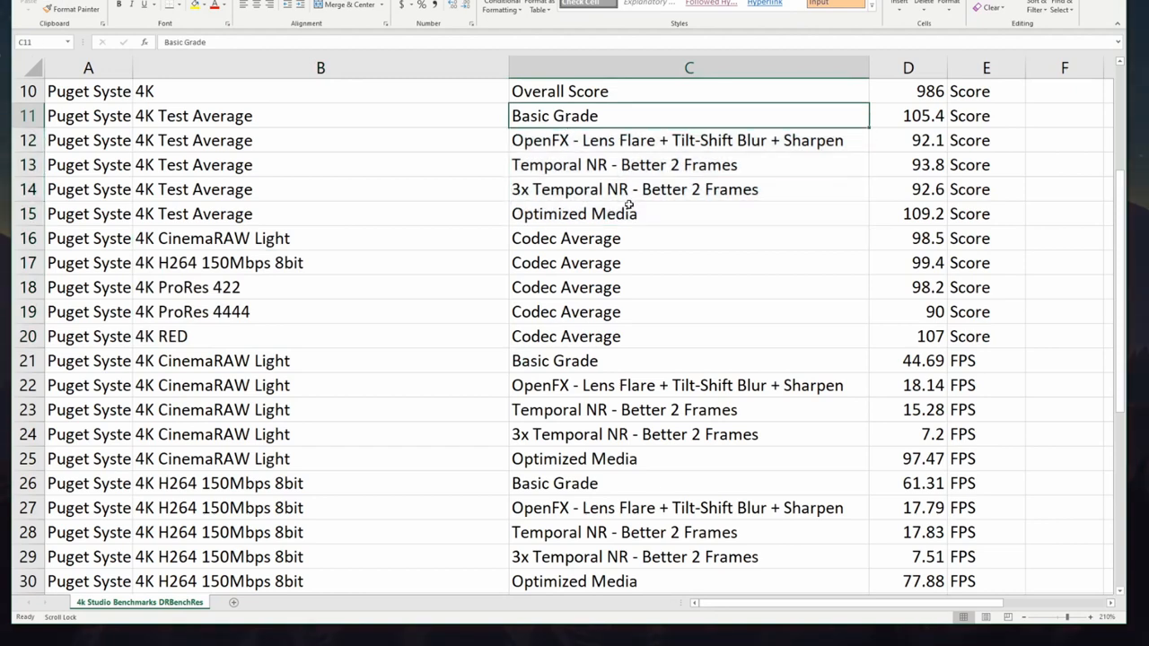
pyautogui.click(689, 140)
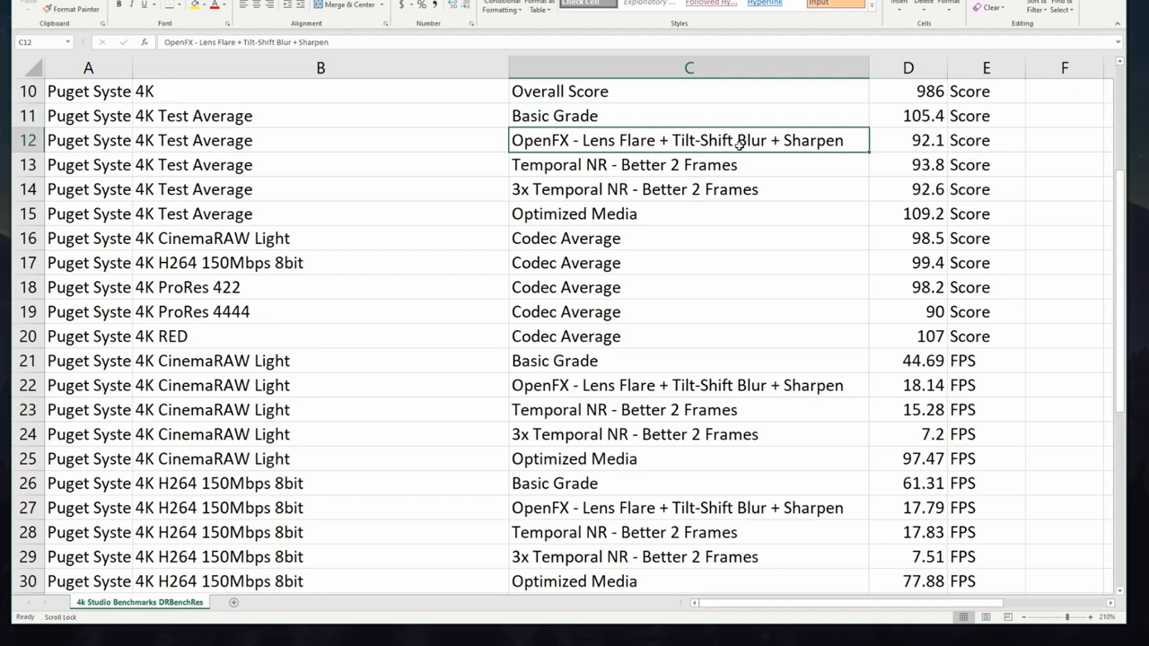
pyautogui.moveTo(666, 84)
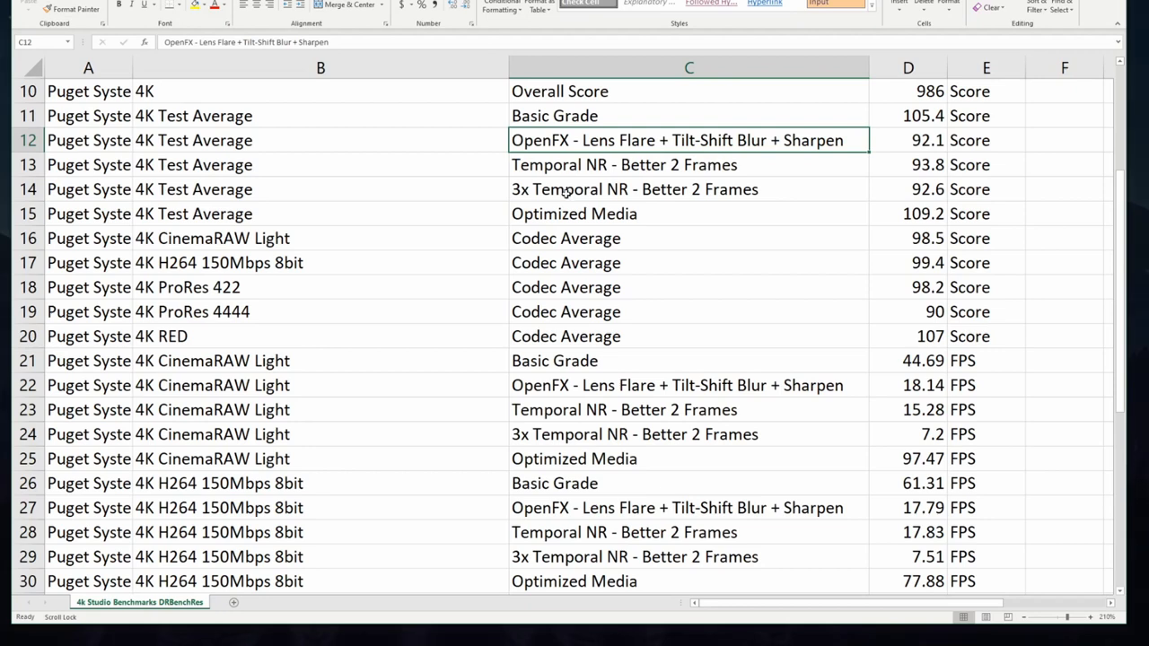
pyautogui.moveTo(558, 189)
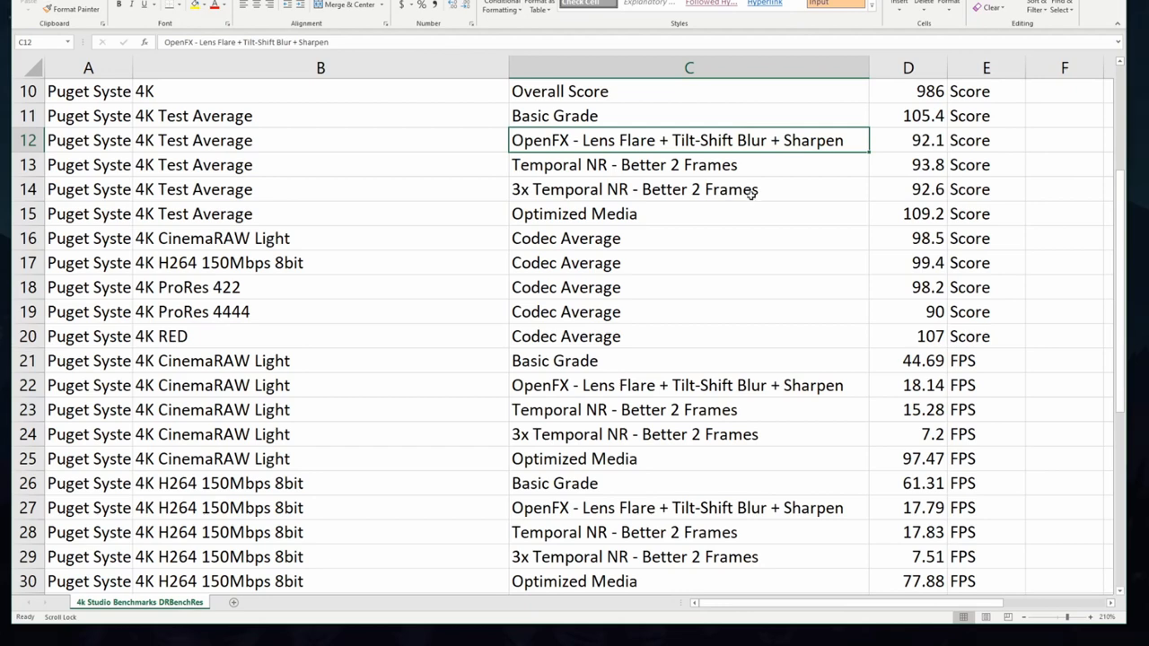
pyautogui.moveTo(587, 214)
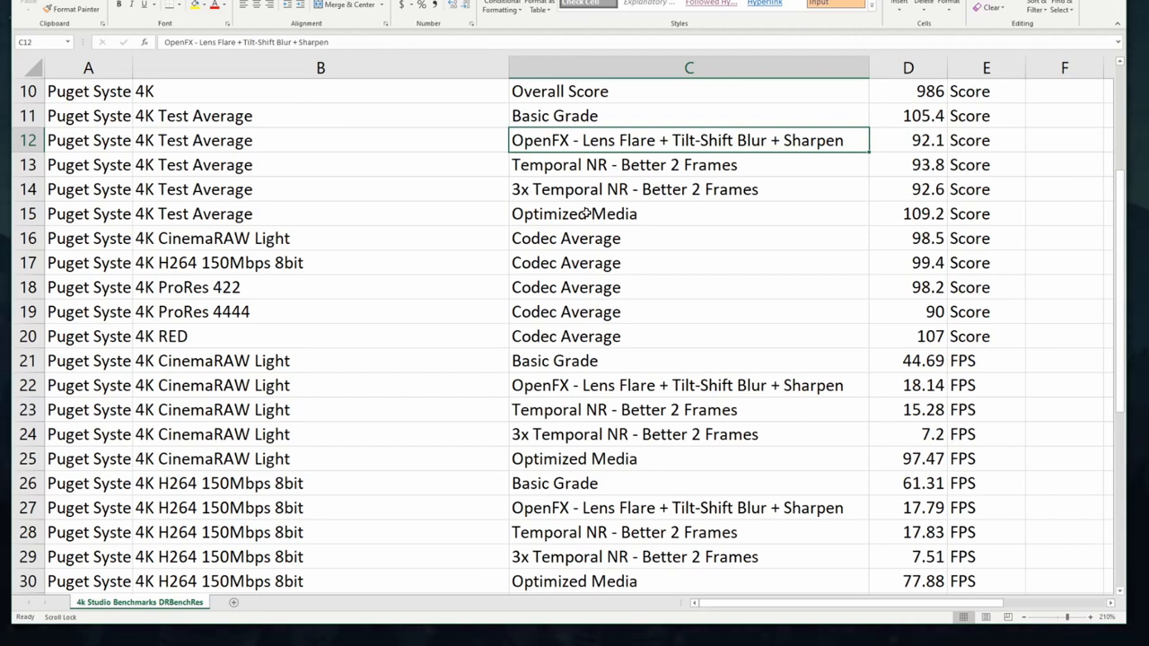
pyautogui.moveTo(568, 305)
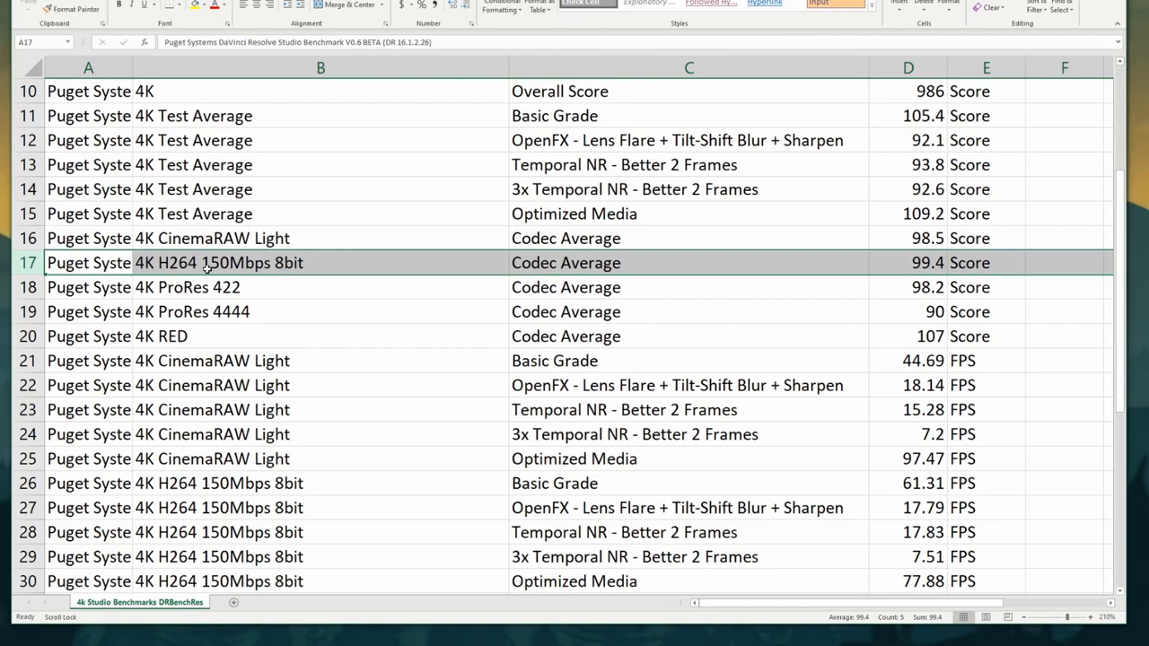
pyautogui.click(908, 263)
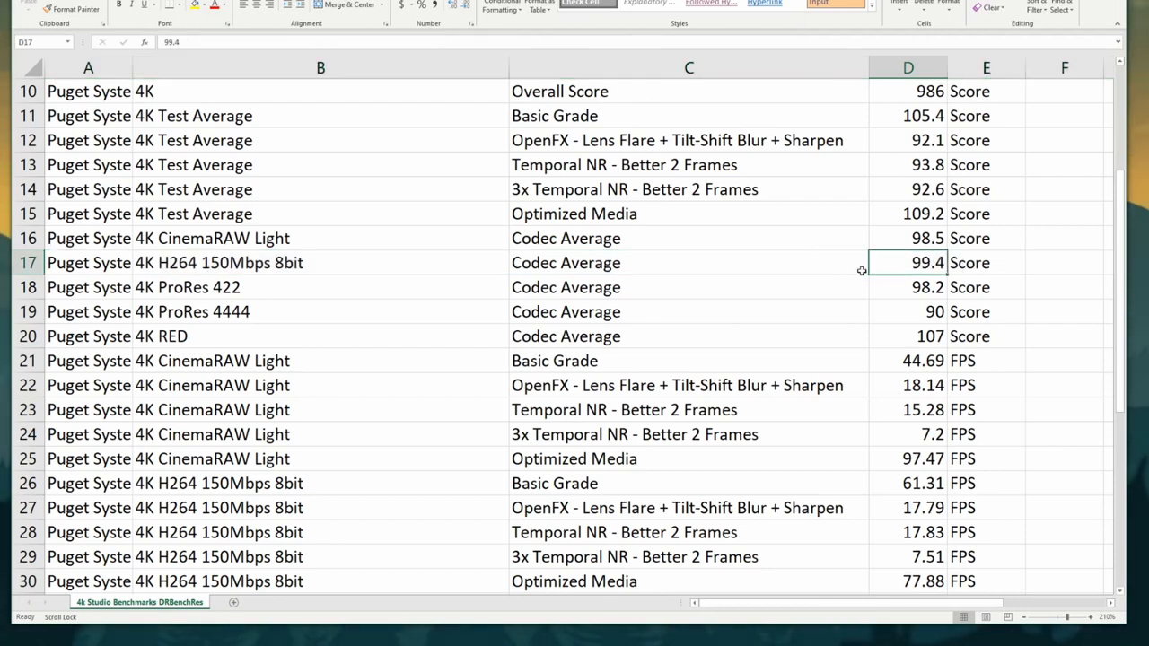
pyautogui.click(27, 262)
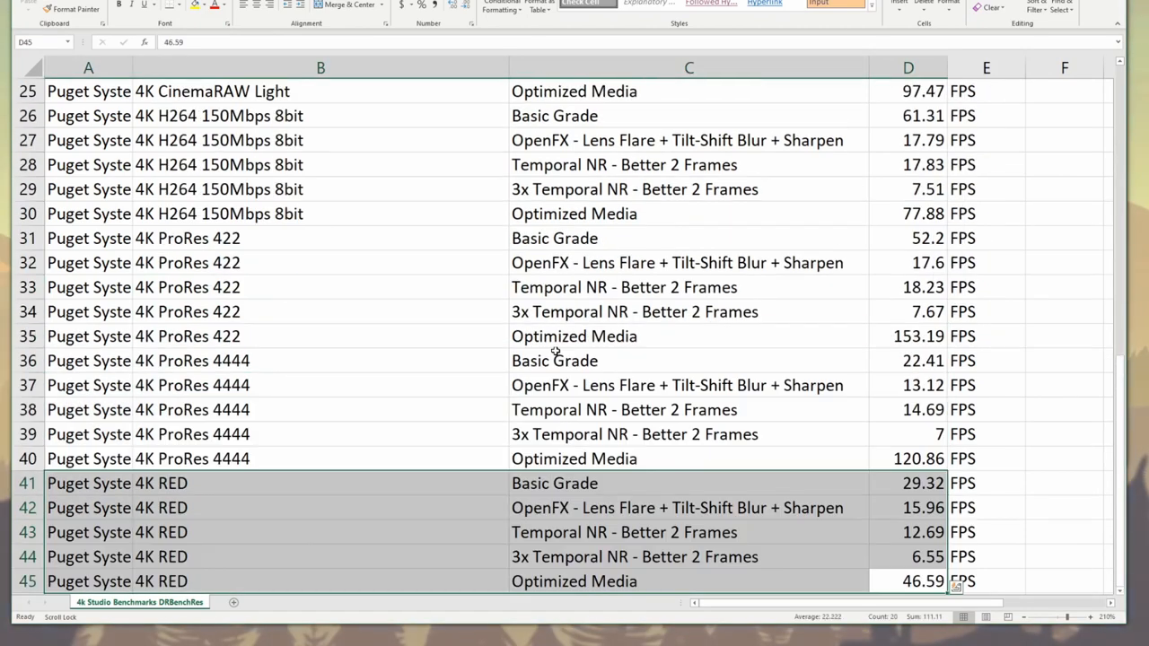
pyautogui.scroll(3)
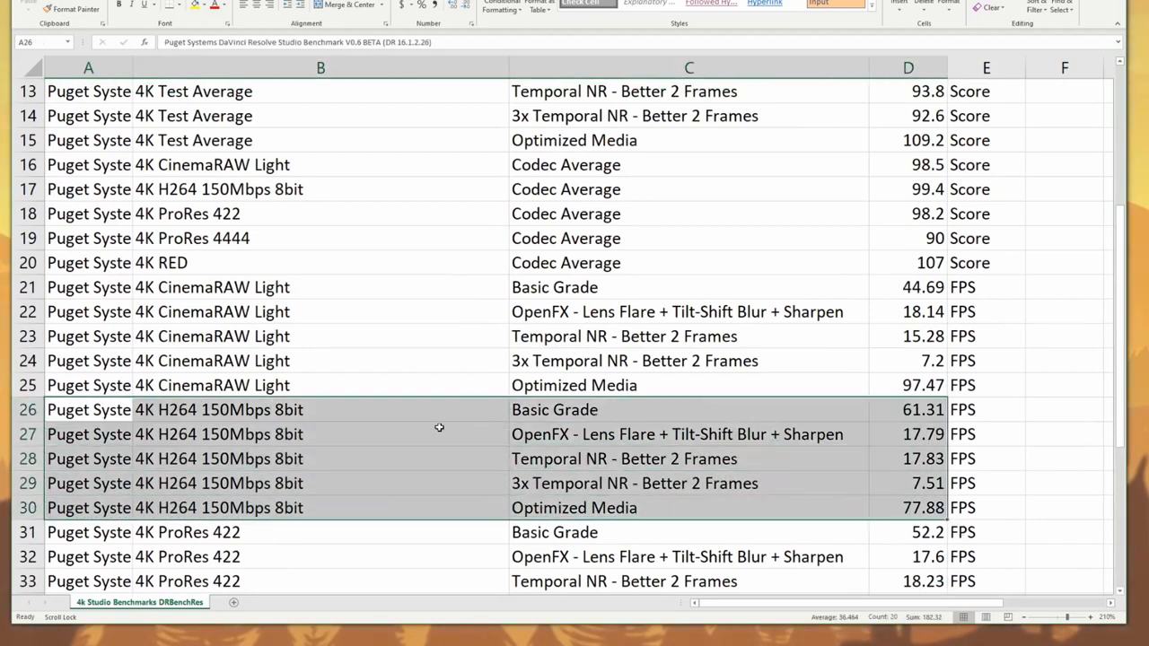
pyautogui.click(321, 336)
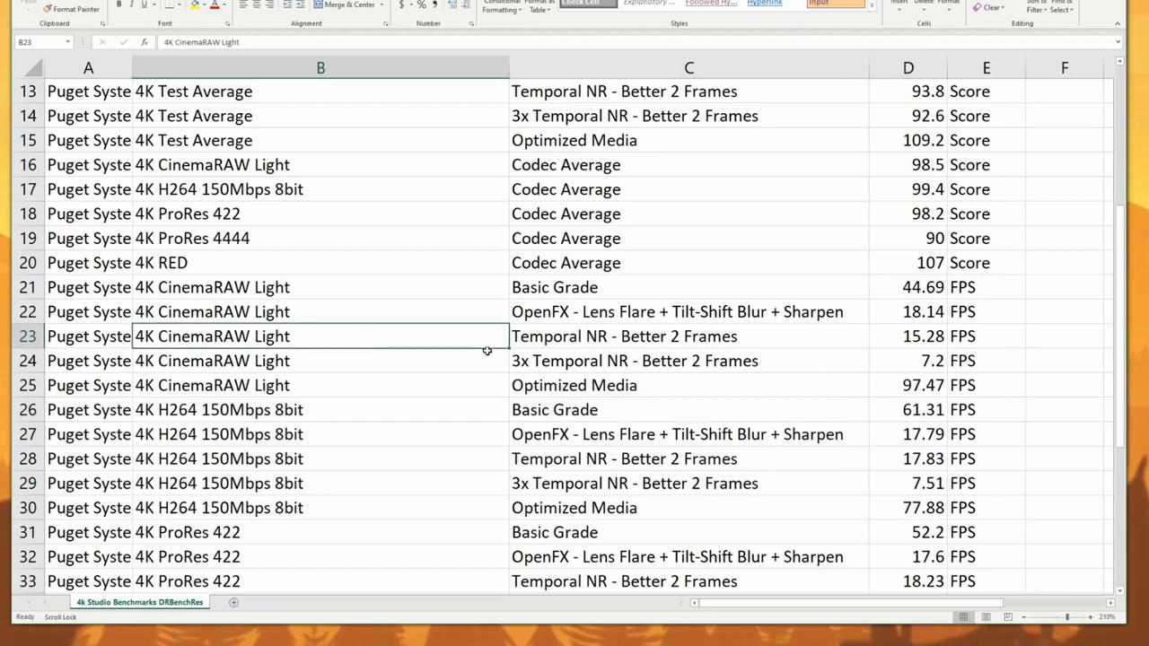